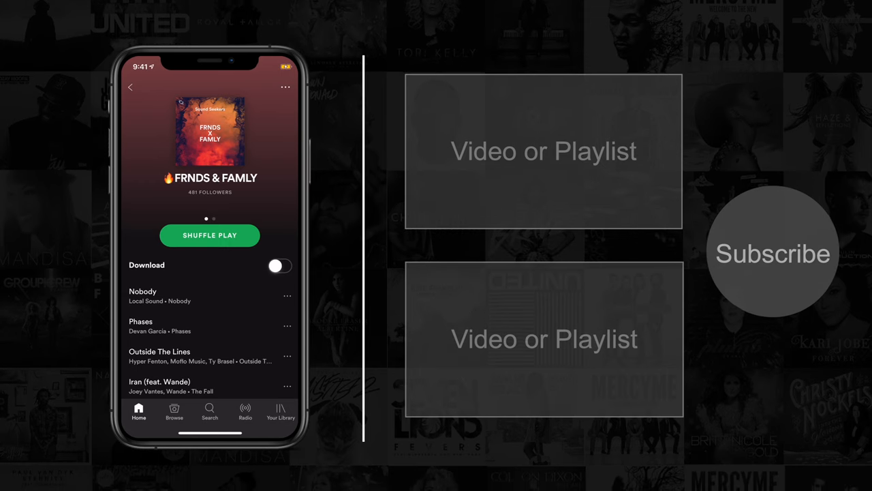
Play a track from the FRNDS & FAMLY playlist and expand it to the full now-playing view of Phases
left_click(142, 297)
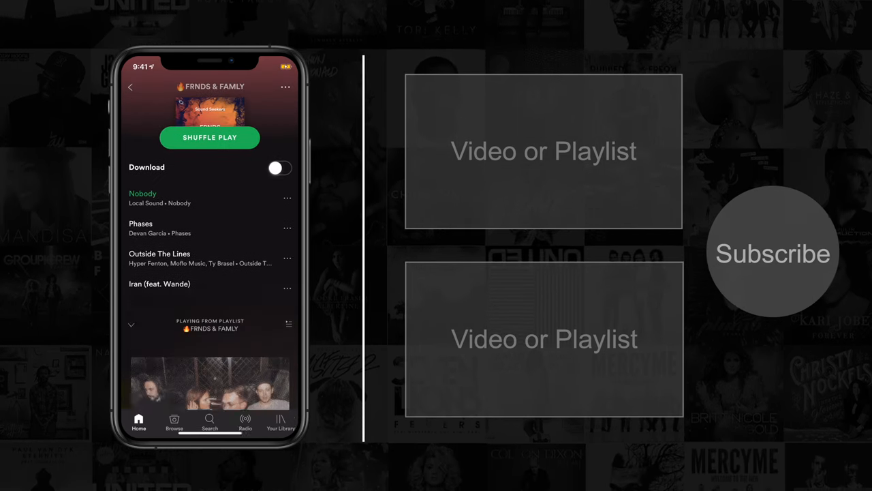
left_click(140, 227)
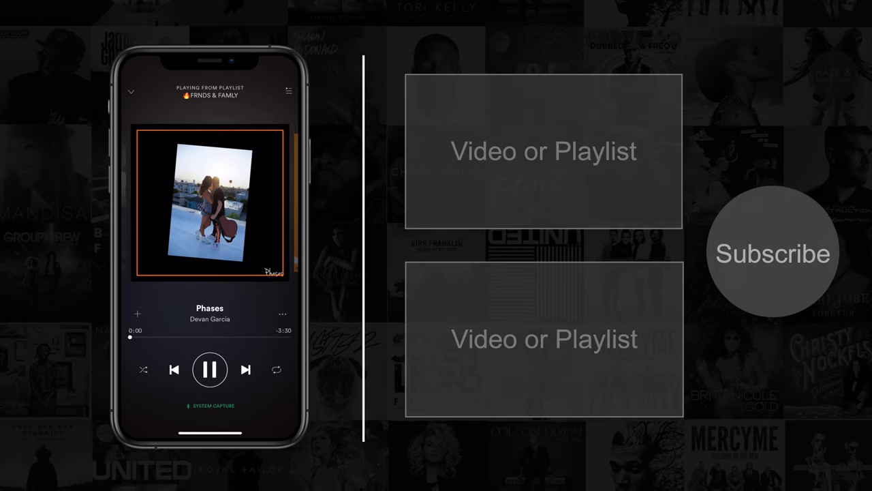